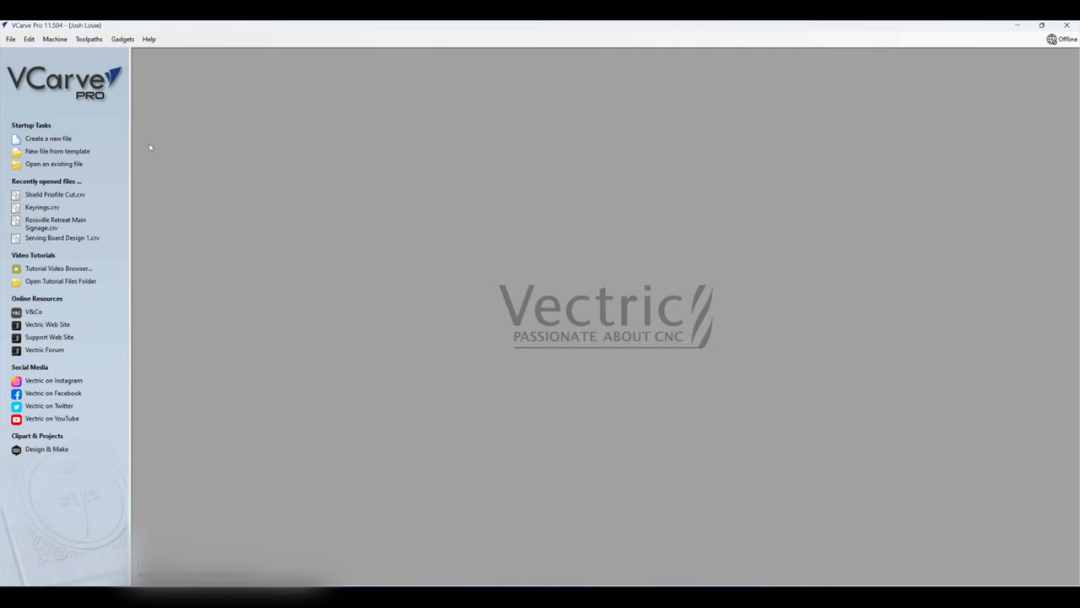
pyautogui.moveTo(47, 139)
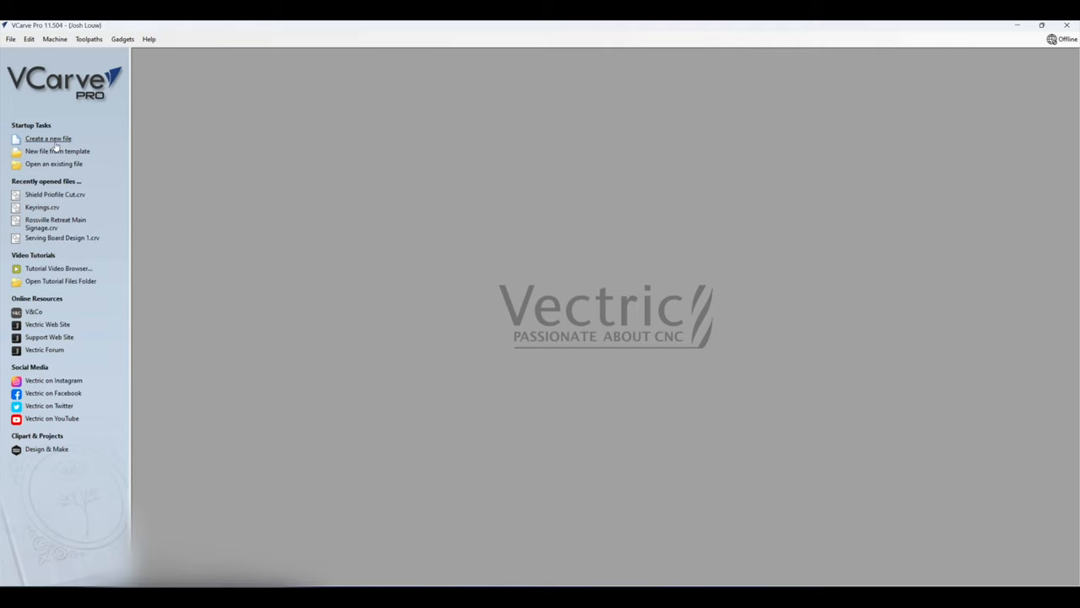
# Step: Start a new file from the Startup Tasks to reach Job Setup
pyautogui.click(47, 139)
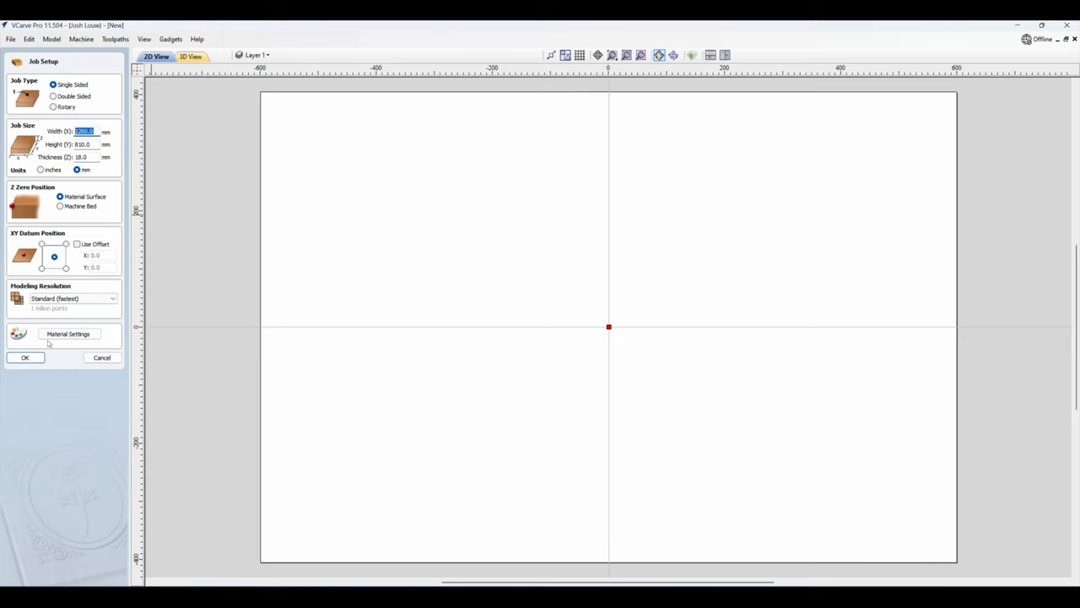
# Step: Accept the 1200 × 810 mm job and create a 1214 × 824 mm rectangle (810+14 height)
pyautogui.click(24, 358)
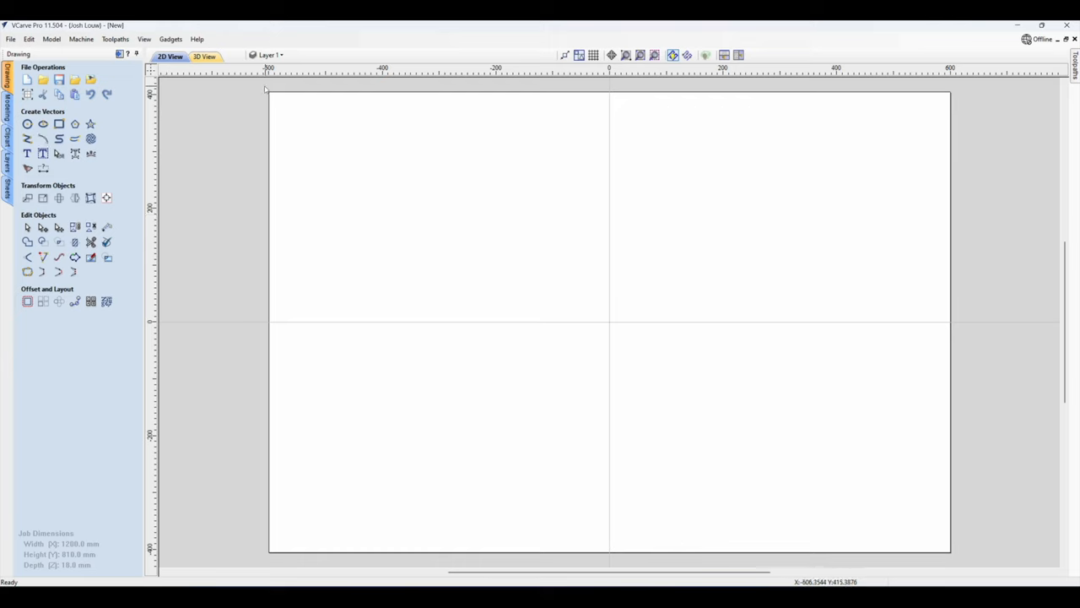
pyautogui.moveTo(290, 92)
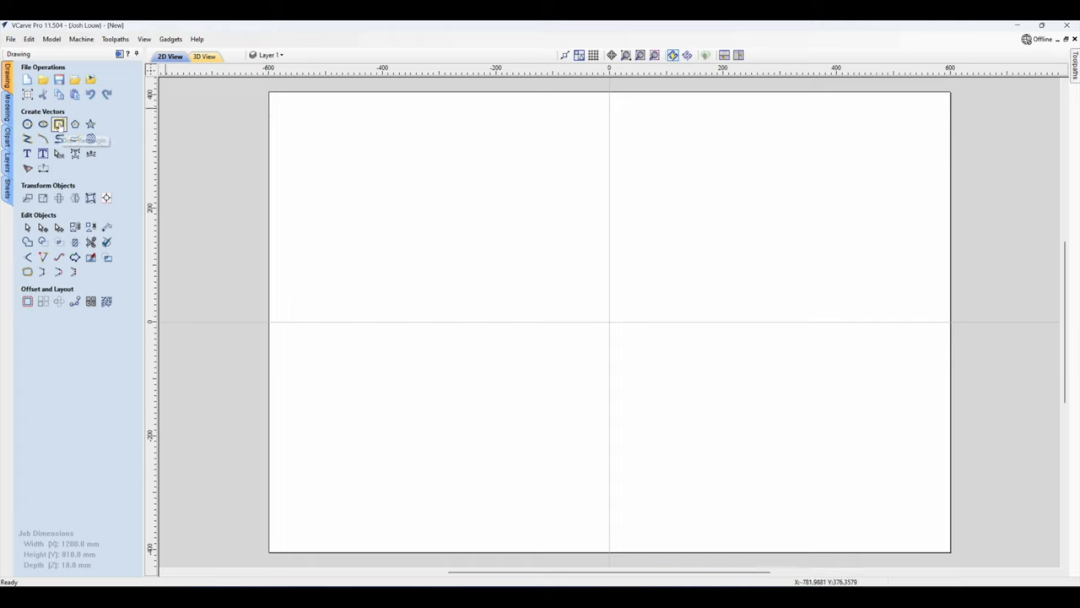
pyautogui.click(57, 125)
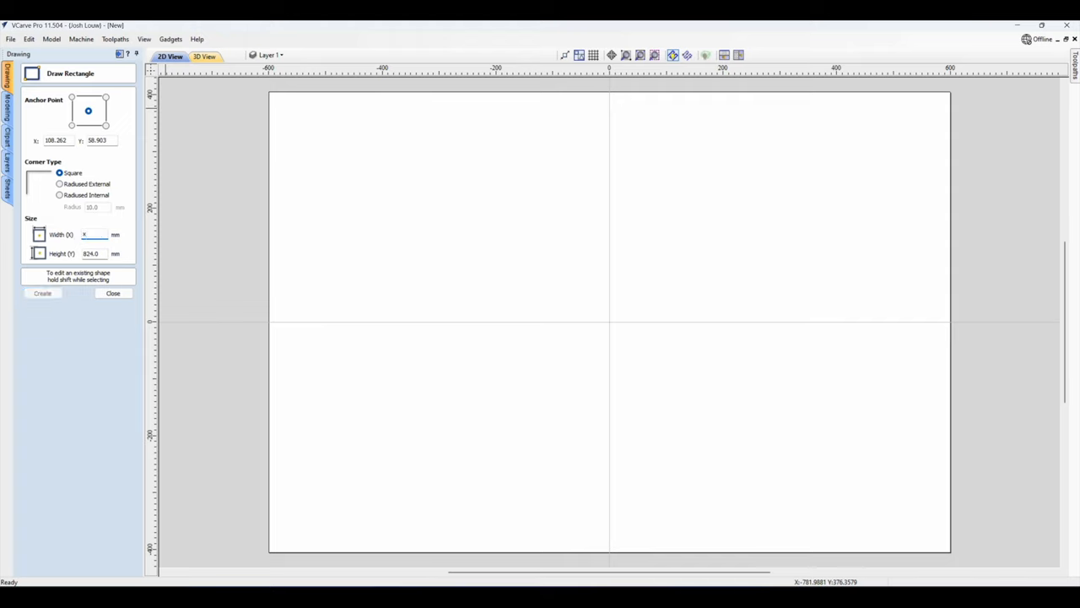
pyautogui.write('1214')
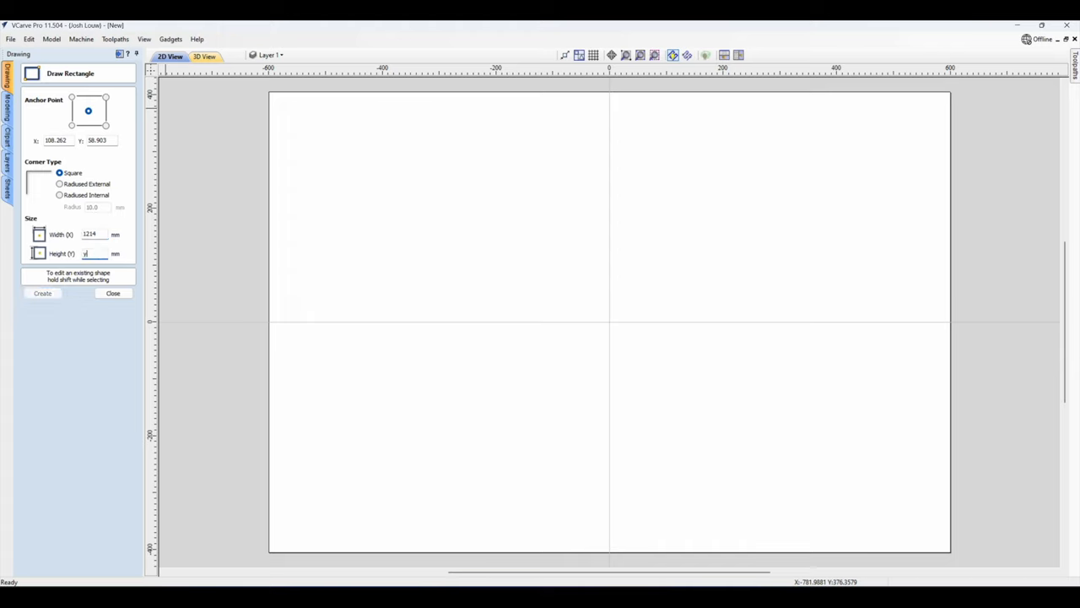
pyautogui.write('+14')
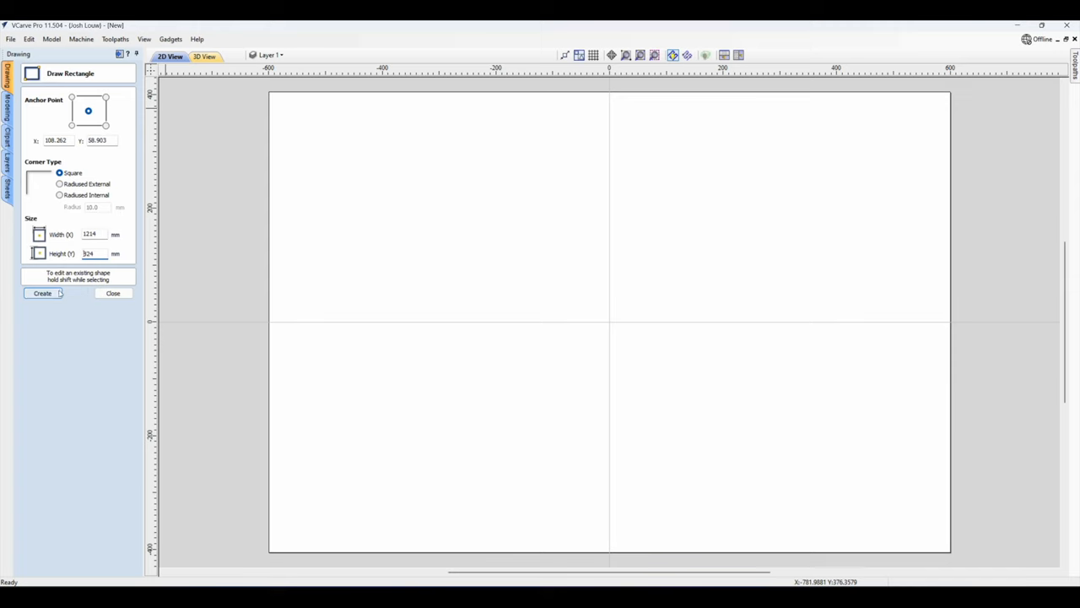
pyautogui.click(112, 294)
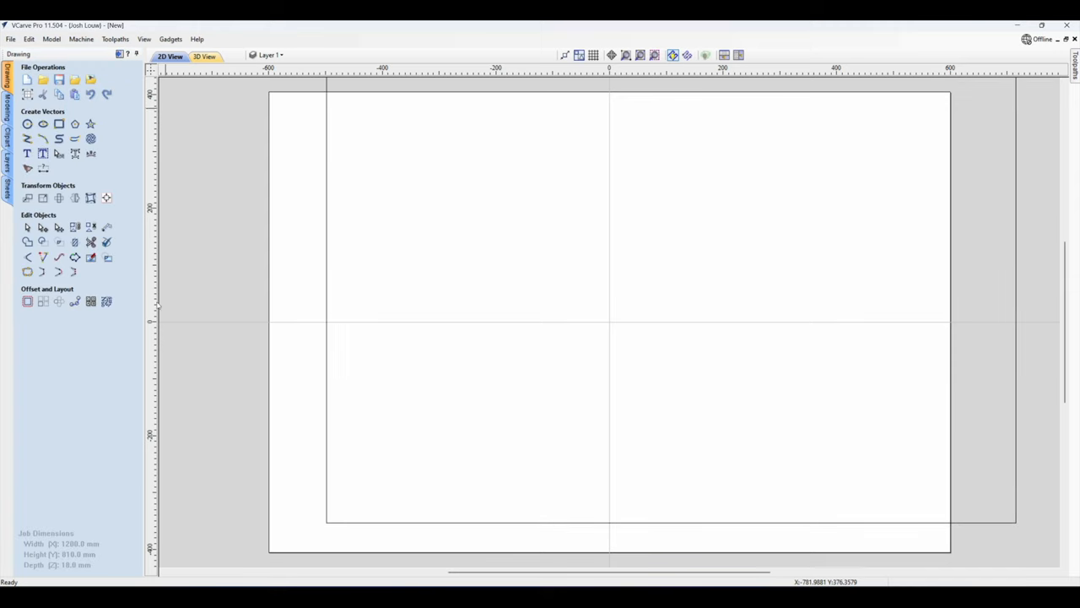
pyautogui.moveTo(328, 157)
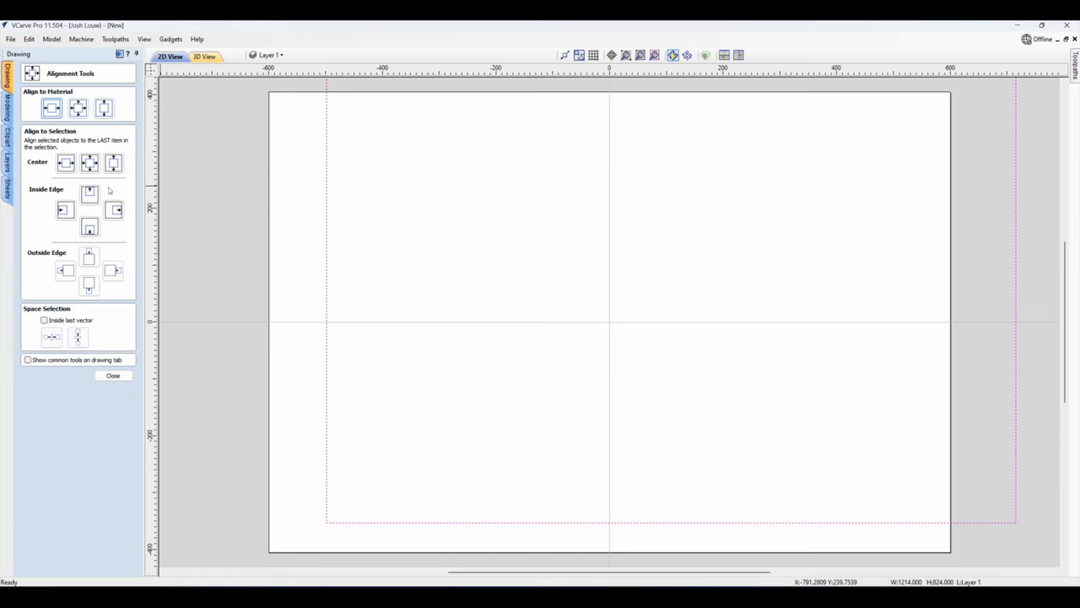
# Step: Align the 1214 × 824 mm rectangle to the material centre for even overhang
pyautogui.click(78, 108)
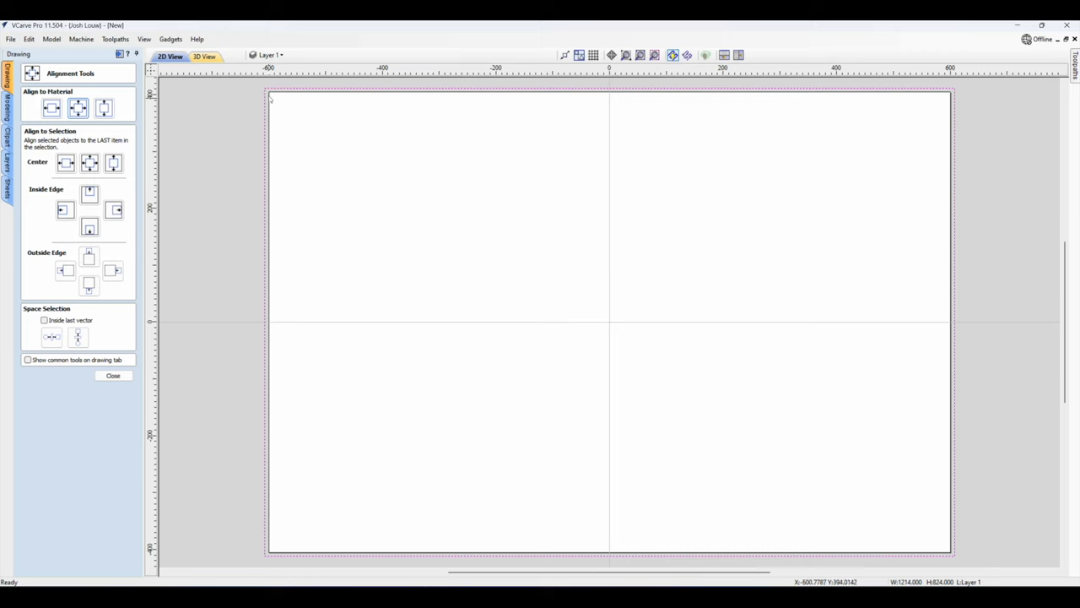
pyautogui.moveTo(341, 525)
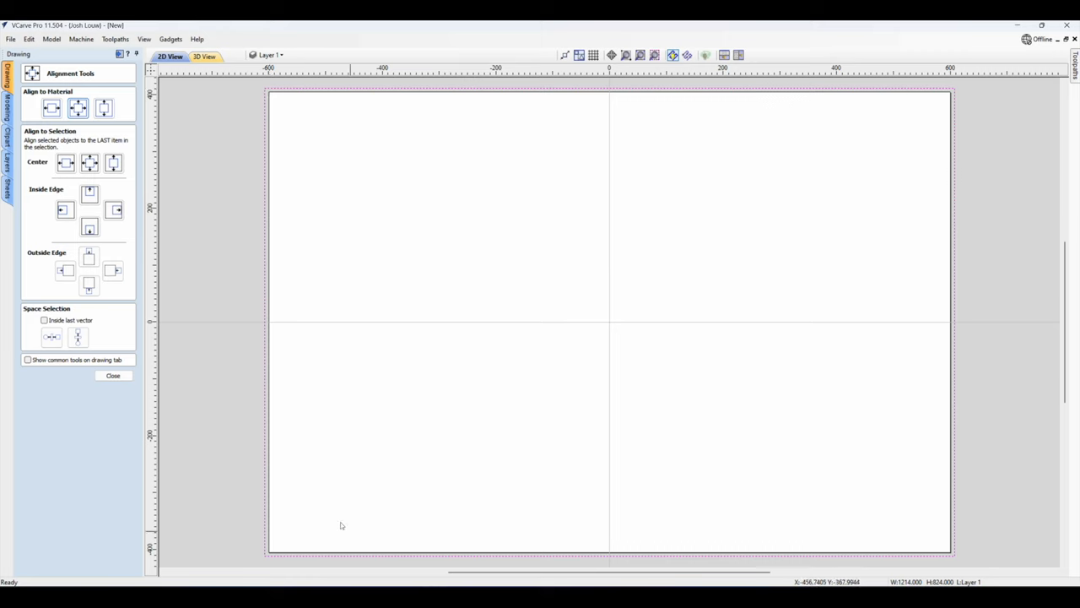
pyautogui.click(111, 375)
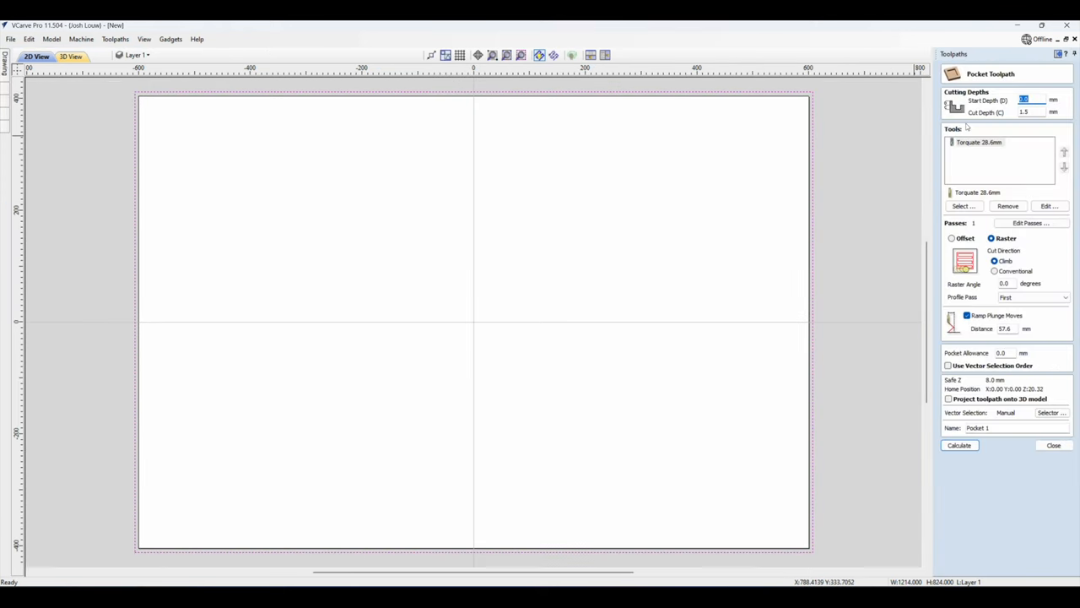
# Step: Calculate a raster pocket toolpath with cut depth set and a profile pass, using the 28.6 mm tool
pyautogui.click(1030, 111)
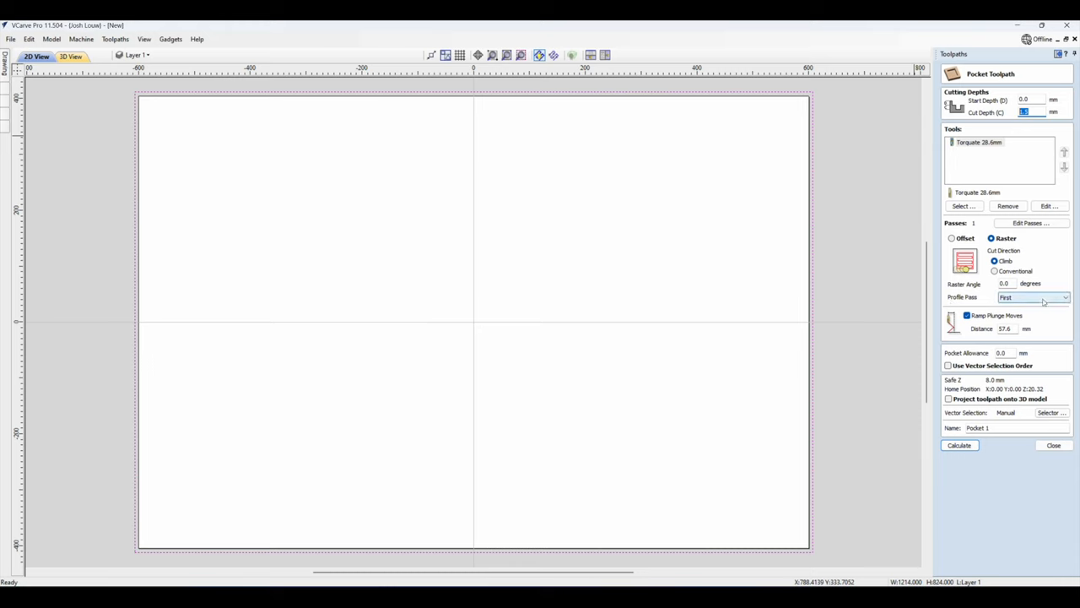
pyautogui.click(1065, 297)
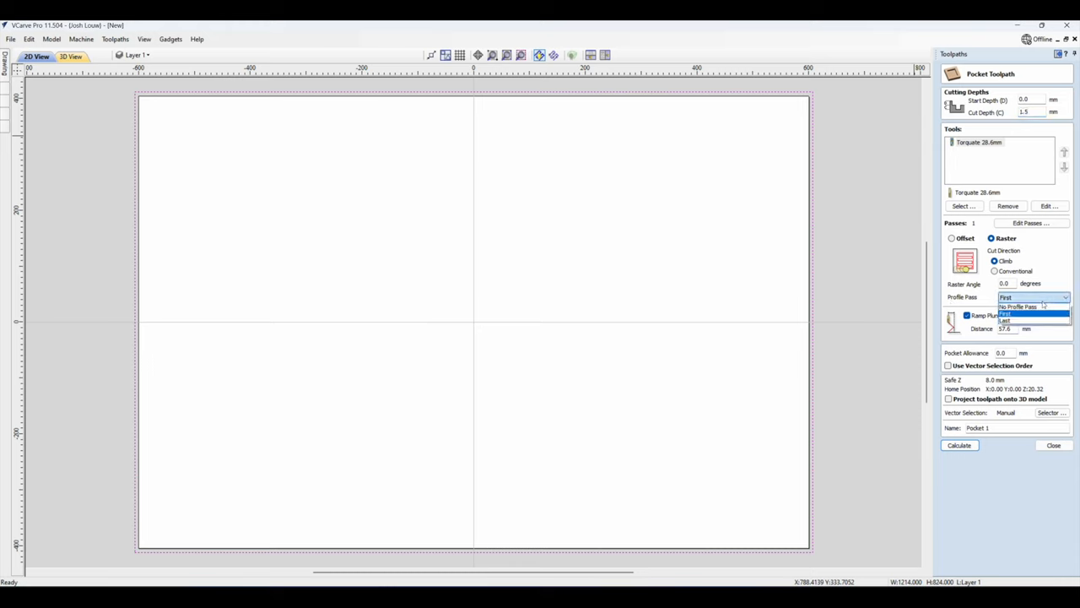
pyautogui.click(1006, 297)
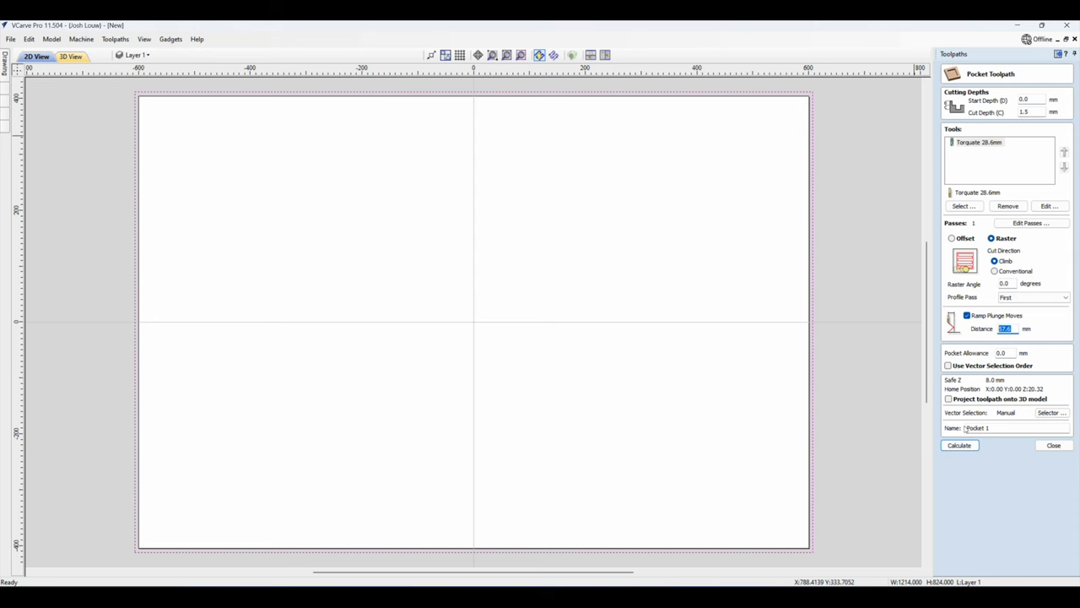
pyautogui.click(958, 446)
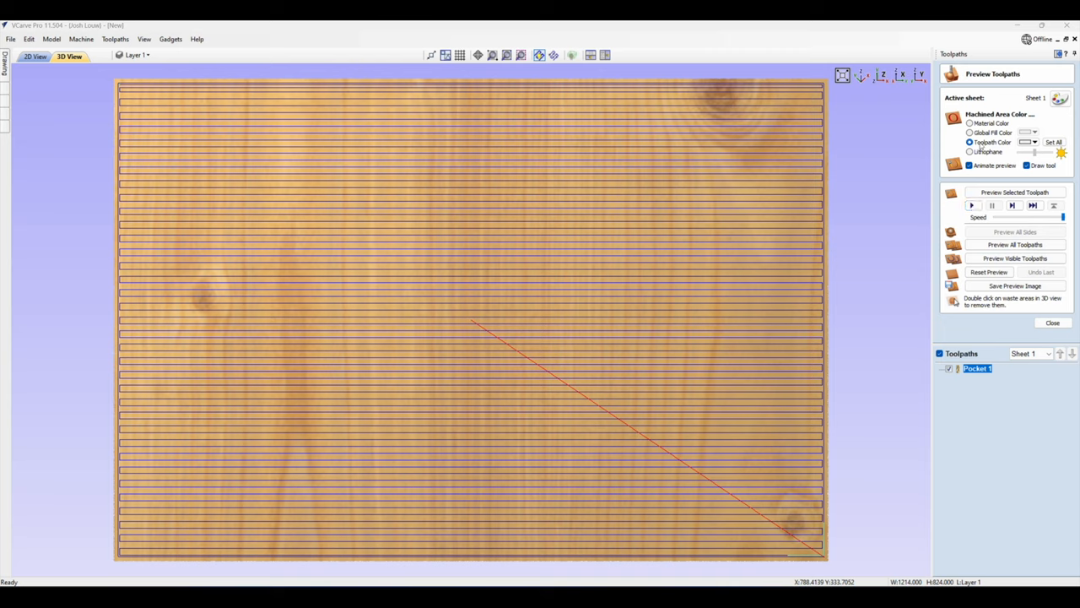
# Step: Simulate all toolpaths to the end showing the whole board machined flat, then close the preview
pyautogui.click(1036, 142)
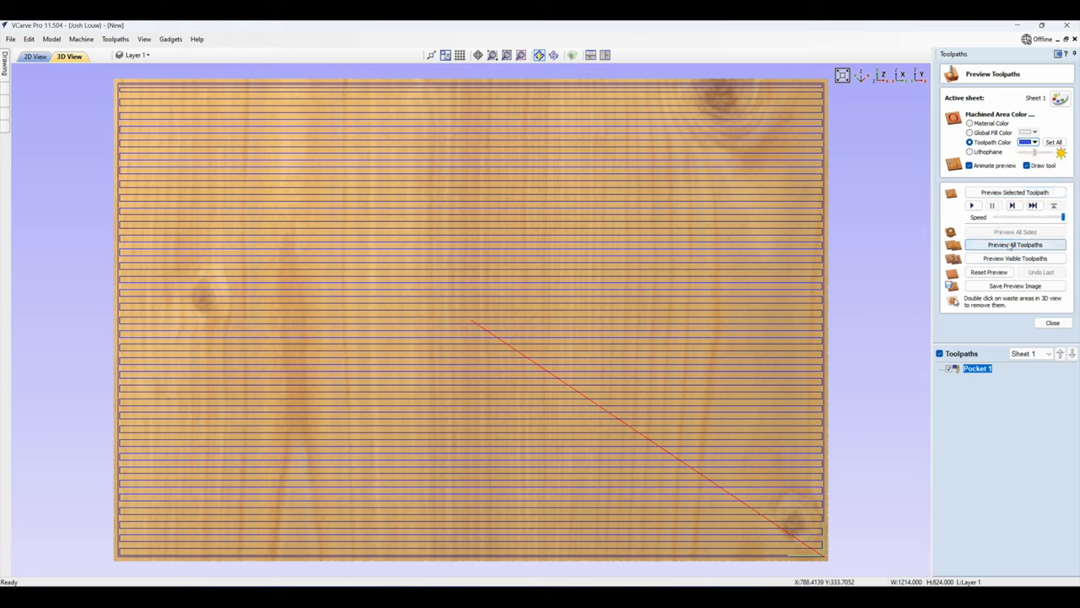
pyautogui.click(1015, 245)
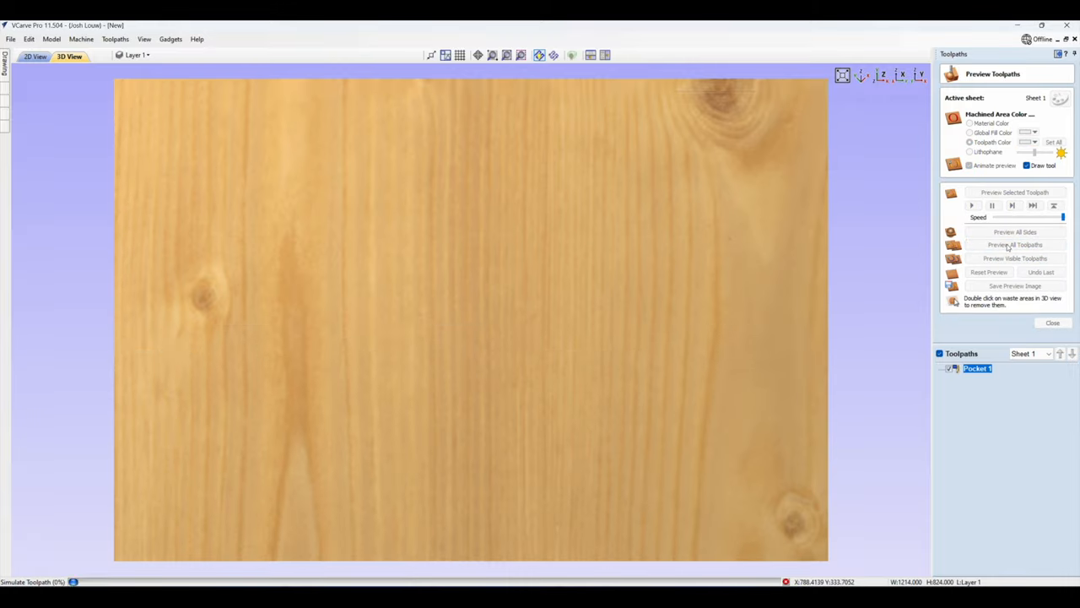
pyautogui.click(1014, 243)
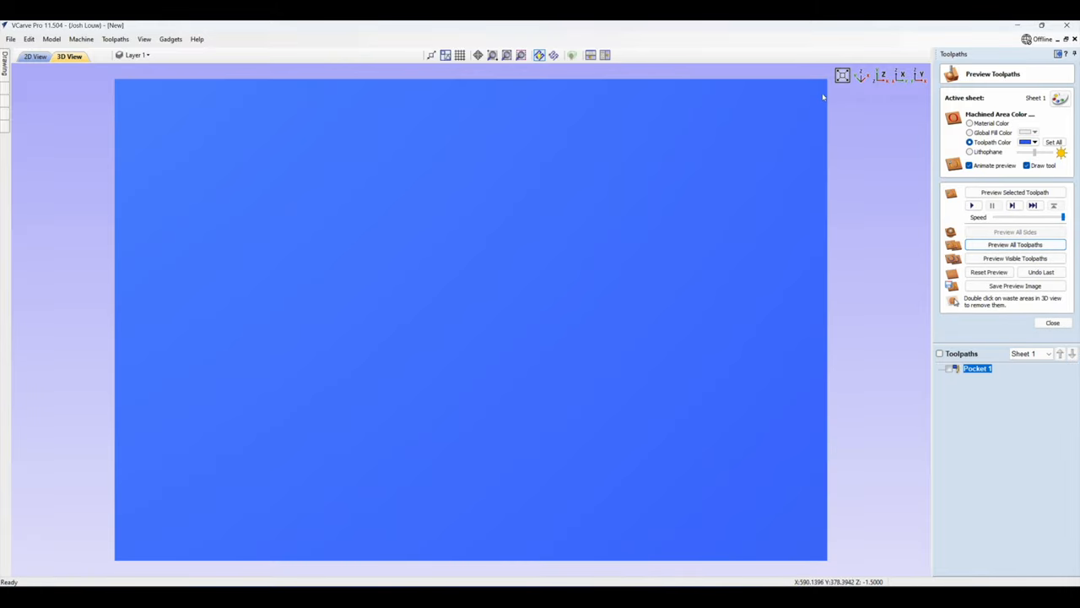
pyautogui.moveTo(116, 510)
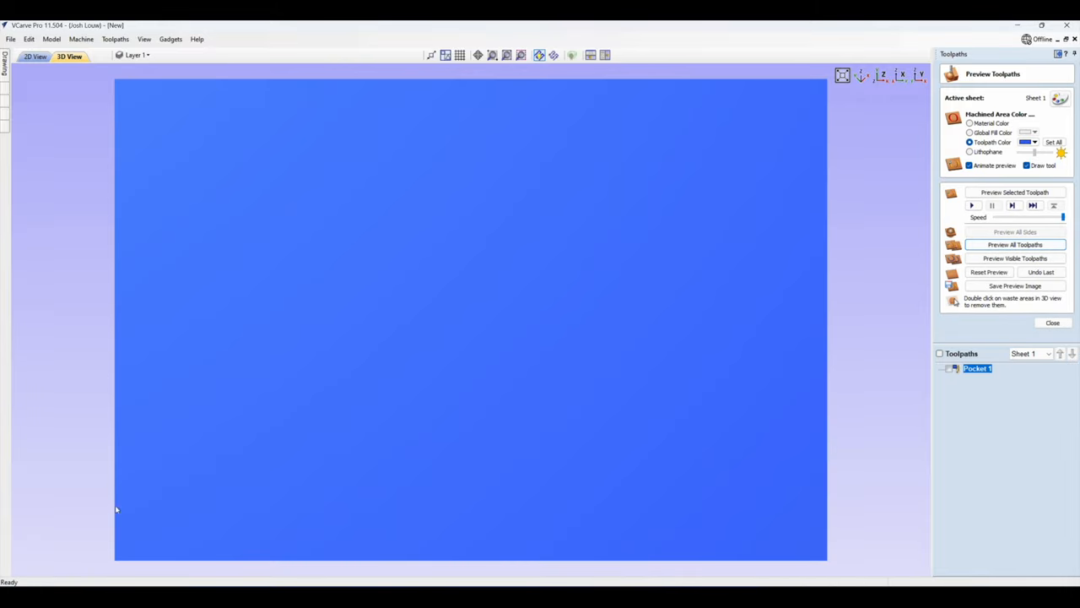
pyautogui.moveTo(297, 226)
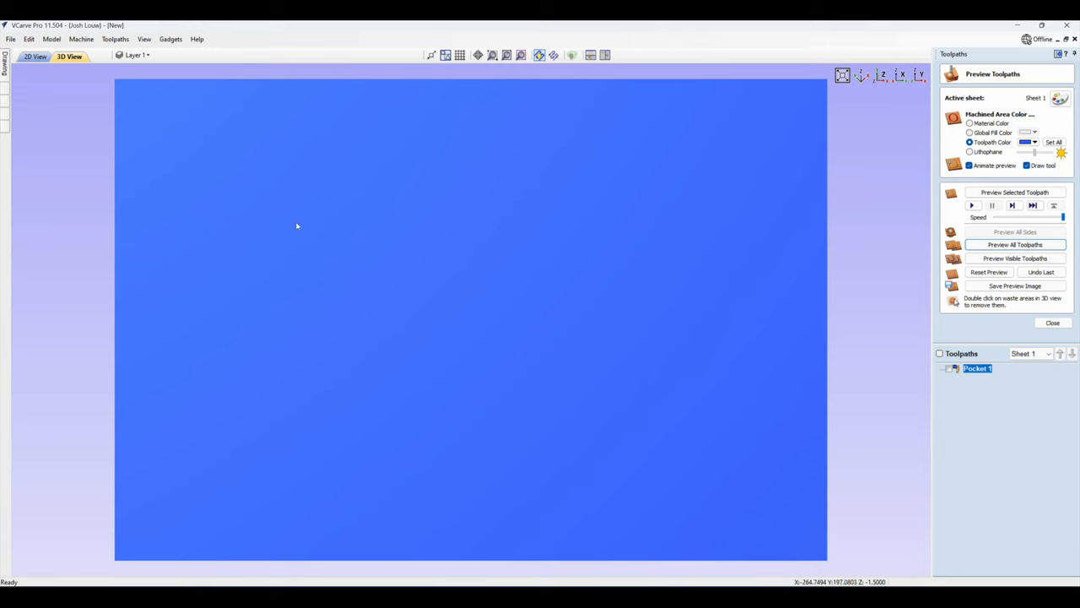
pyautogui.moveTo(547, 407)
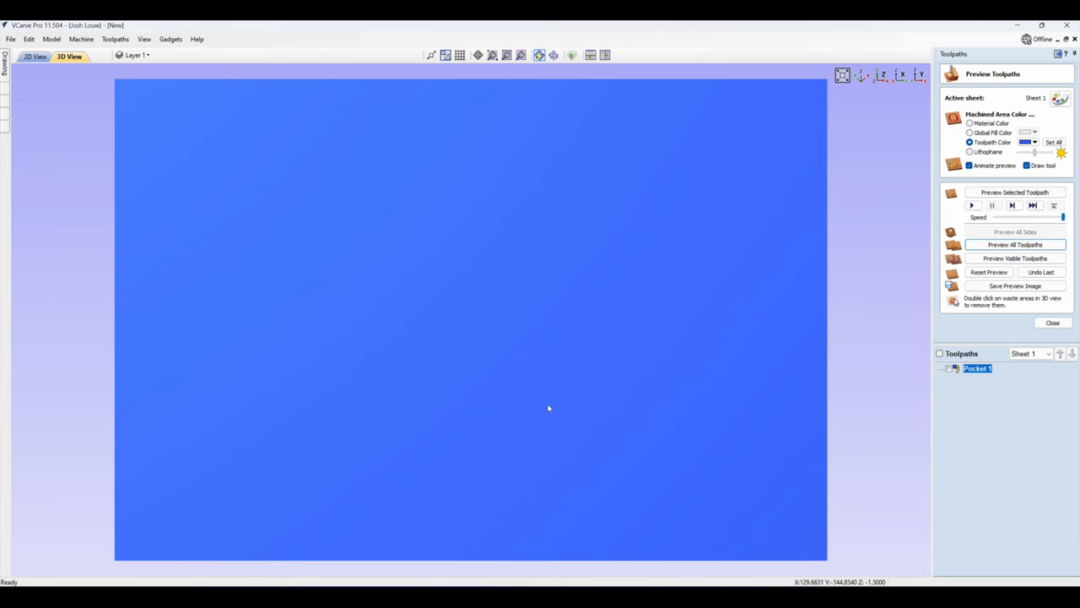
pyautogui.moveTo(681, 224)
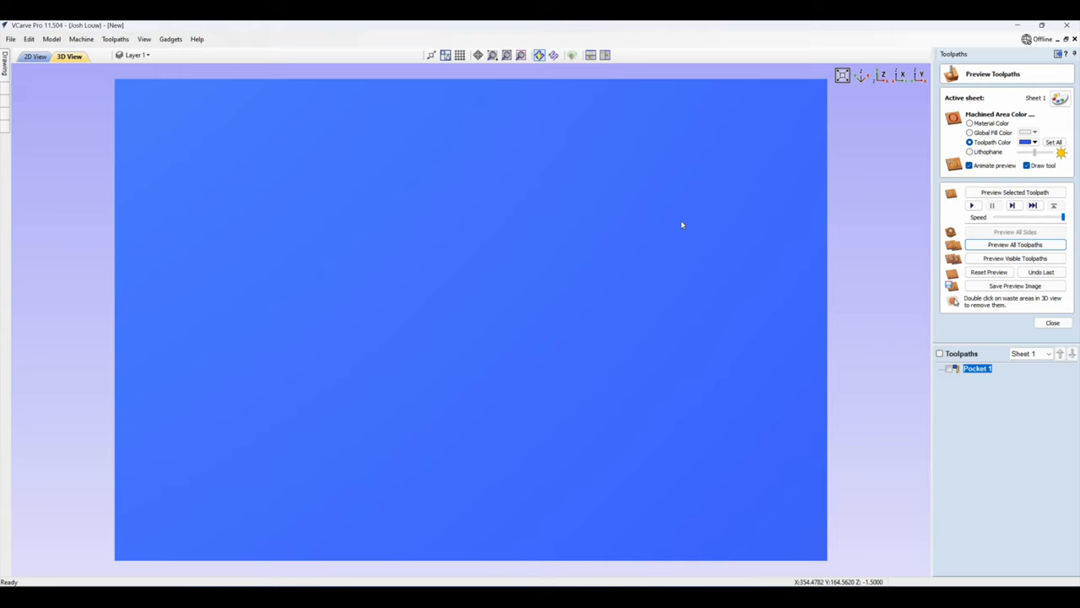
pyautogui.click(1053, 322)
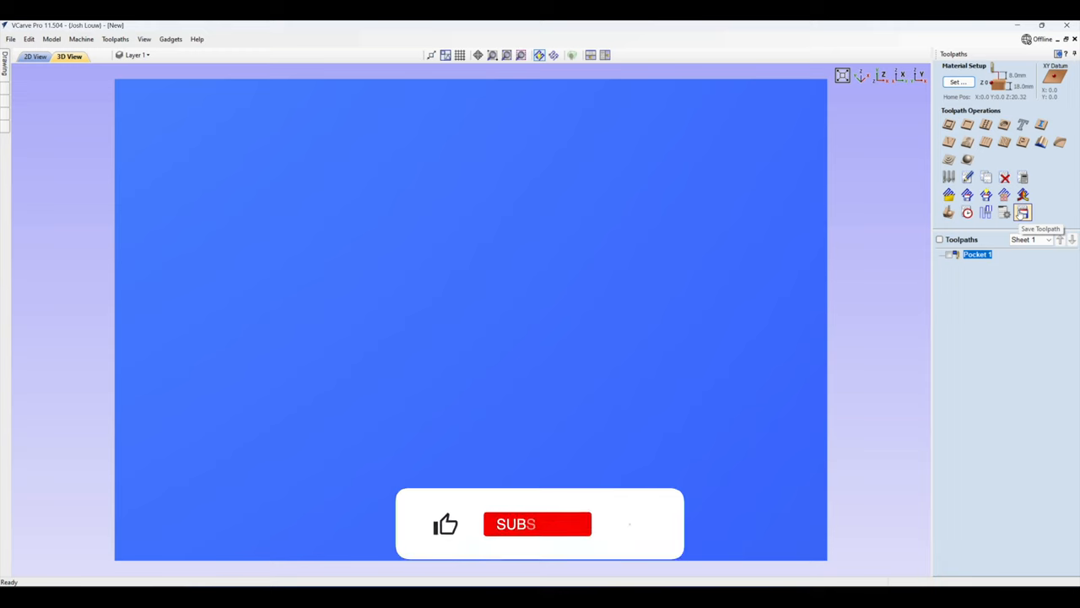
# Step: Bring up the File menu's save commands for the surfaced board job
pyautogui.click(537, 524)
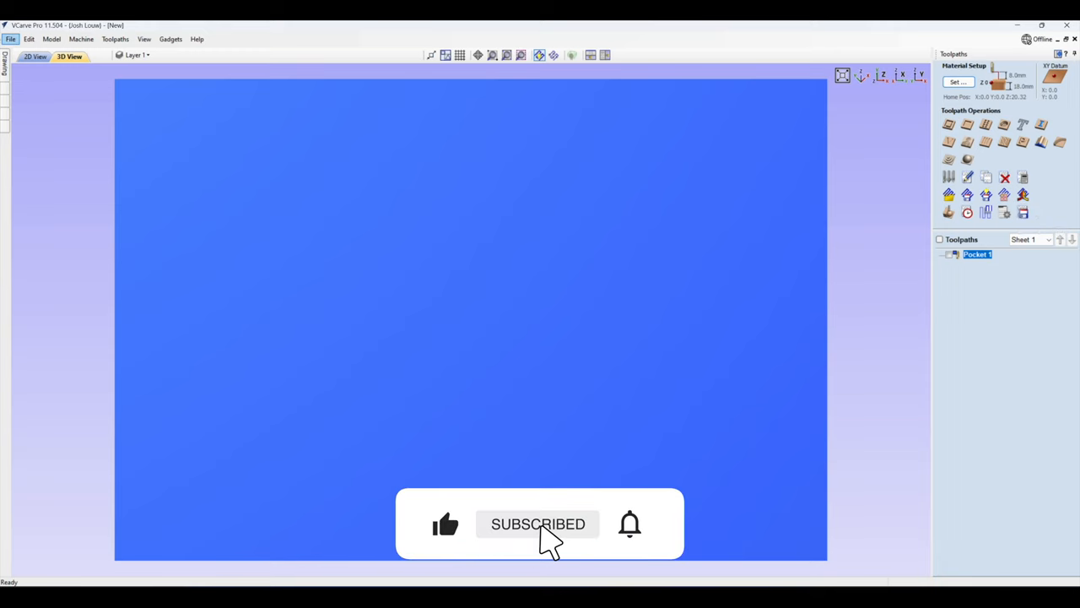
pyautogui.click(11, 39)
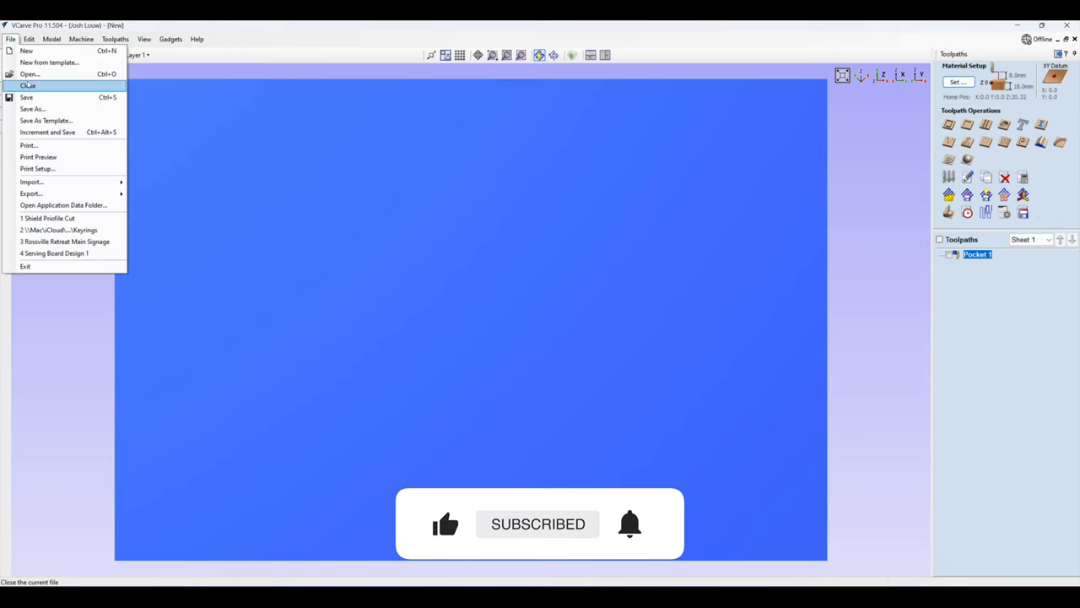
pyautogui.moveTo(32, 108)
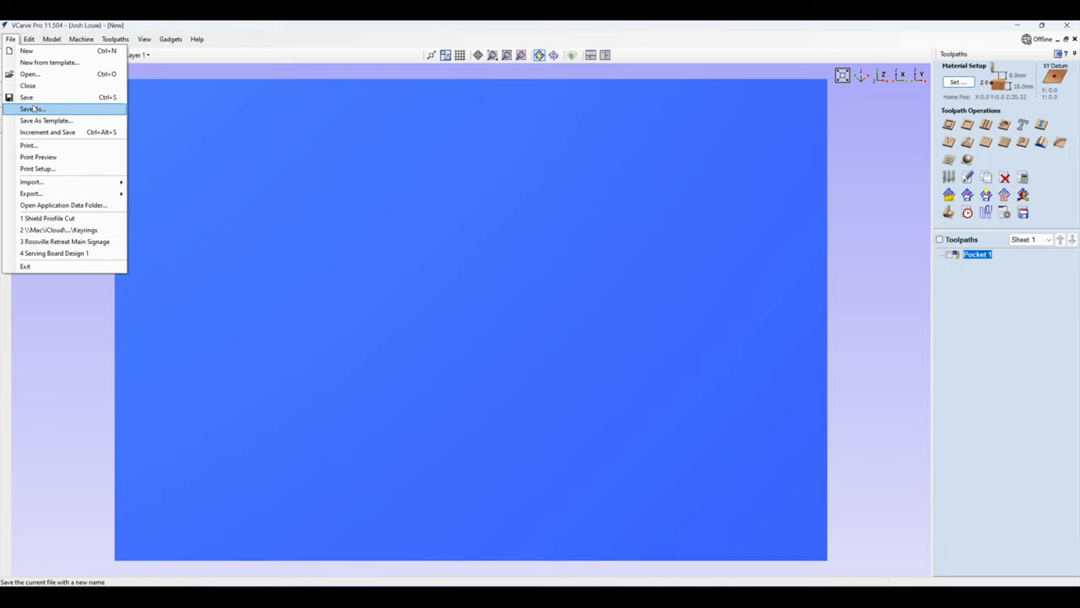
pyautogui.moveTo(47, 120)
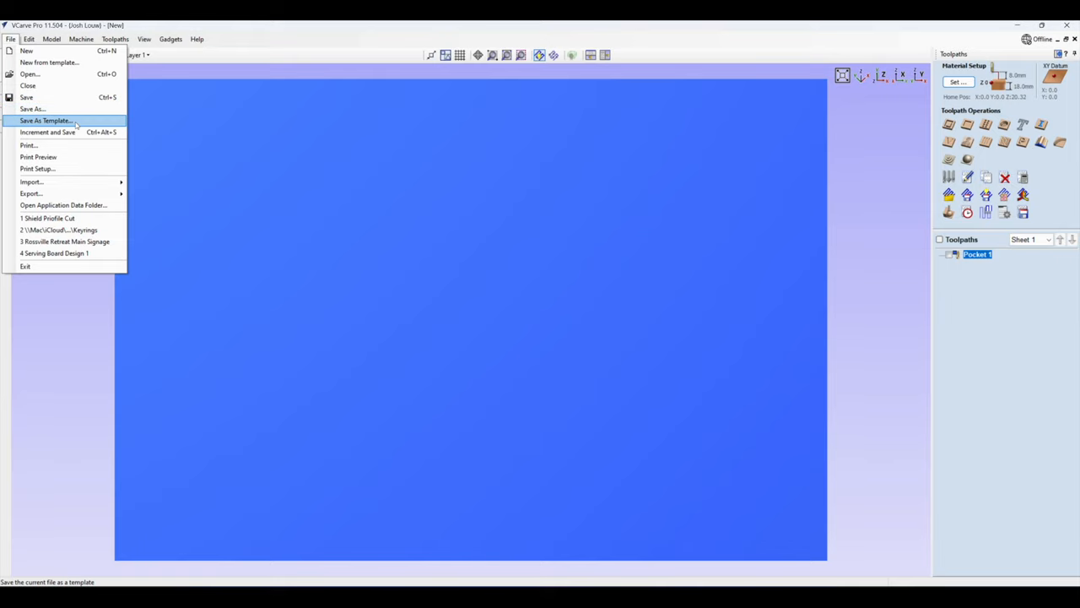